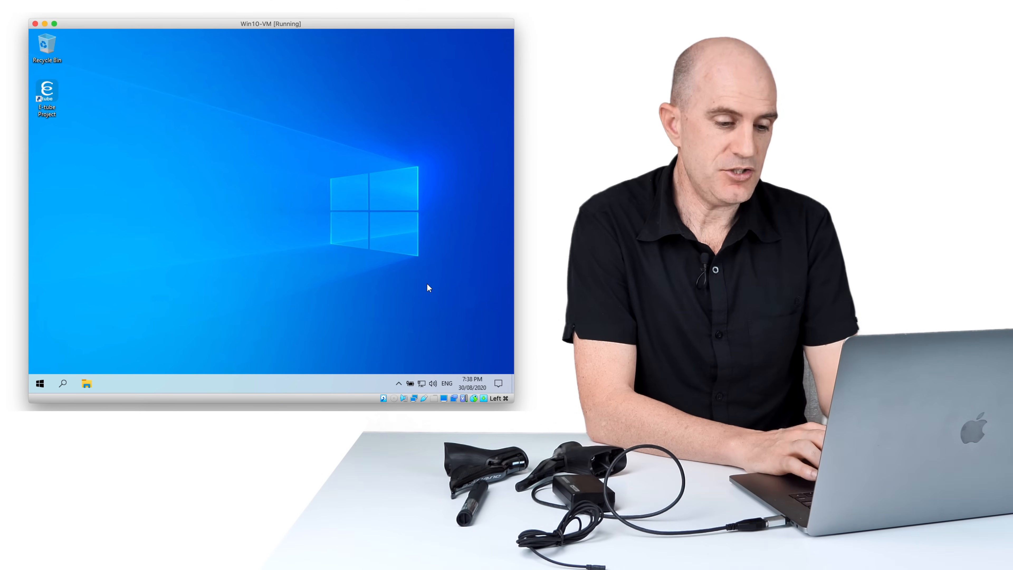
- Launch E-Tube Project from its desktop shortcut and allow the UAC prompt to reach the bike-type screen
click(410, 398)
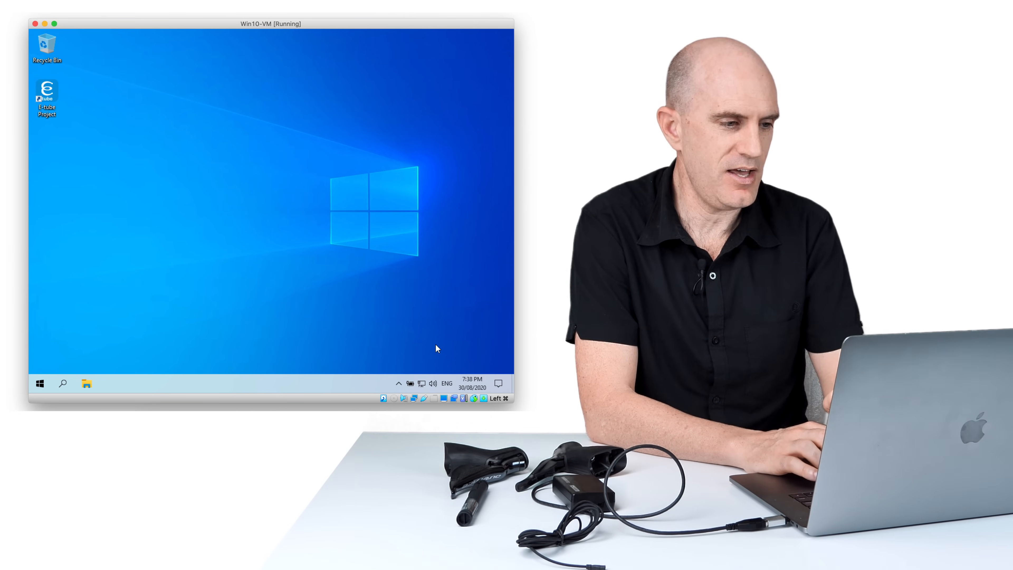
click(46, 94)
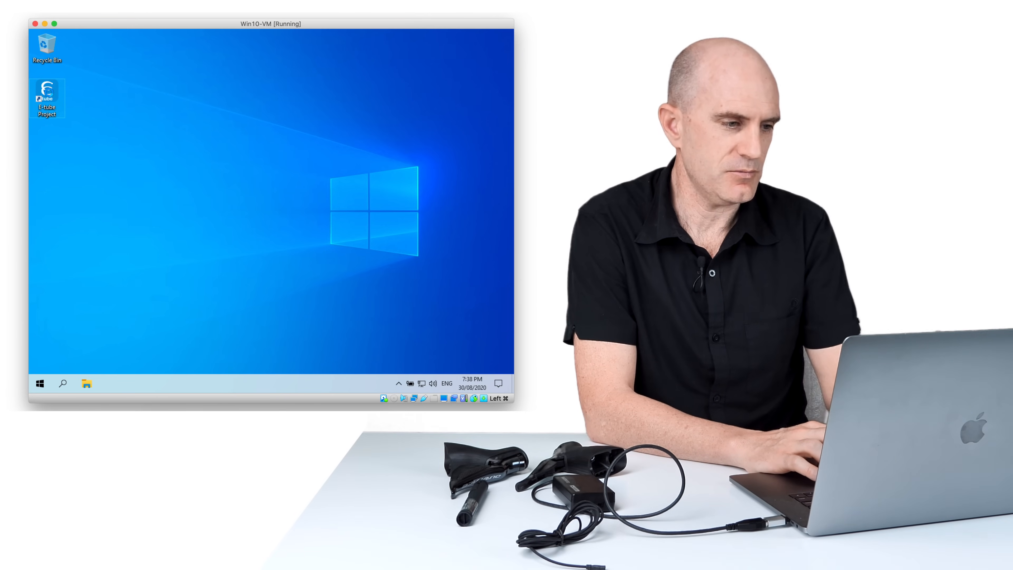
right_click(46, 98)
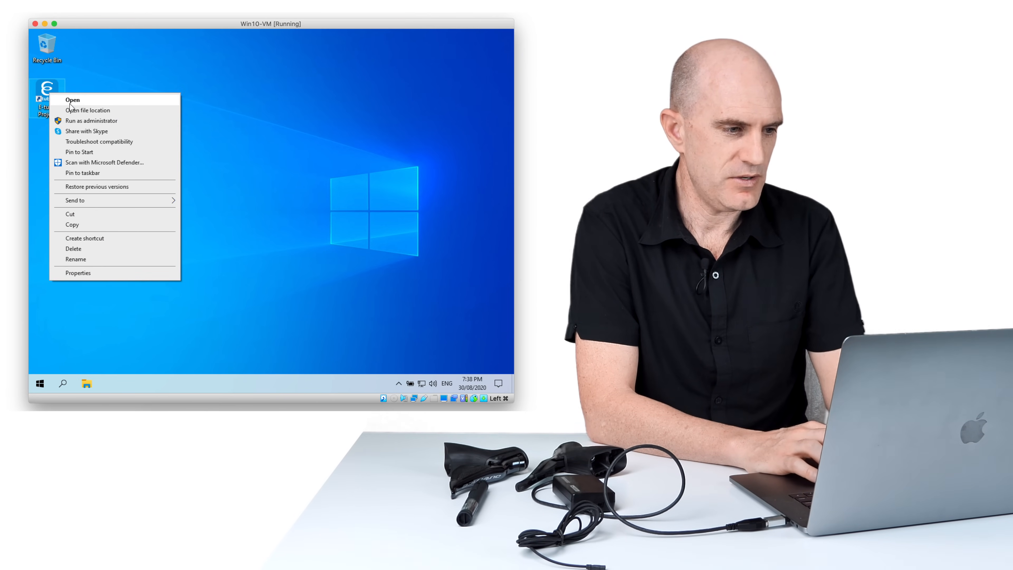
click(77, 124)
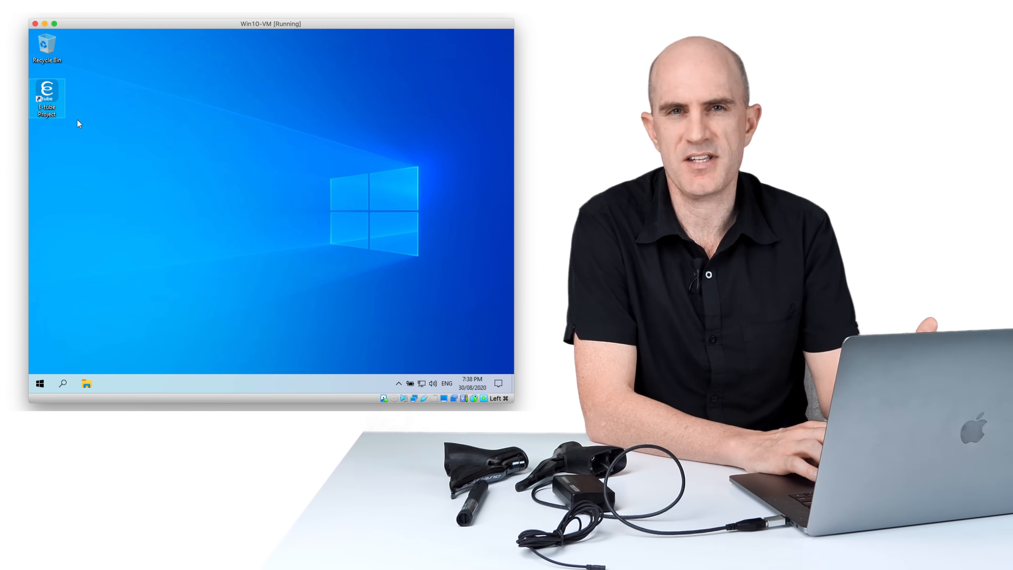
double_click(46, 97)
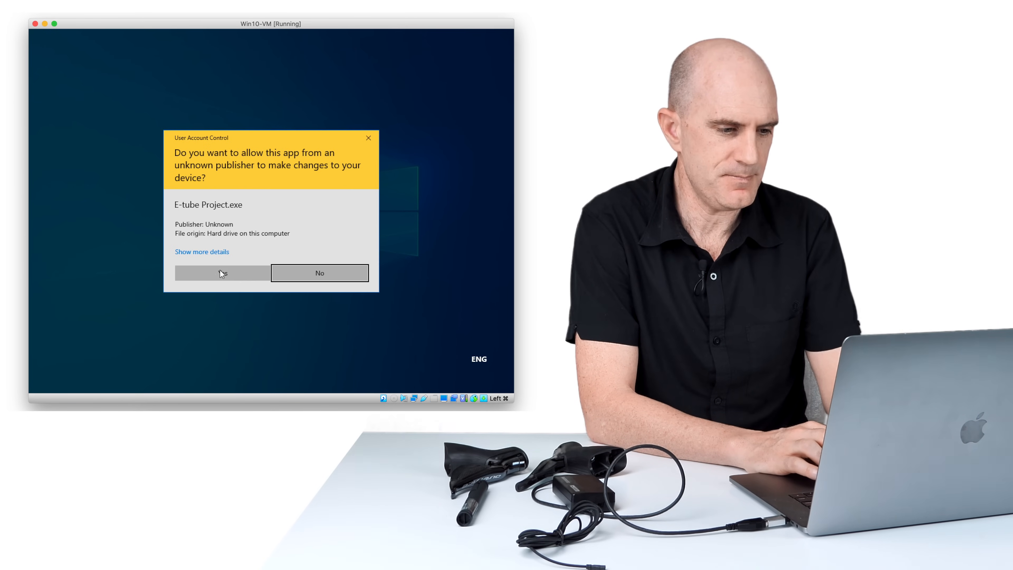
click(221, 272)
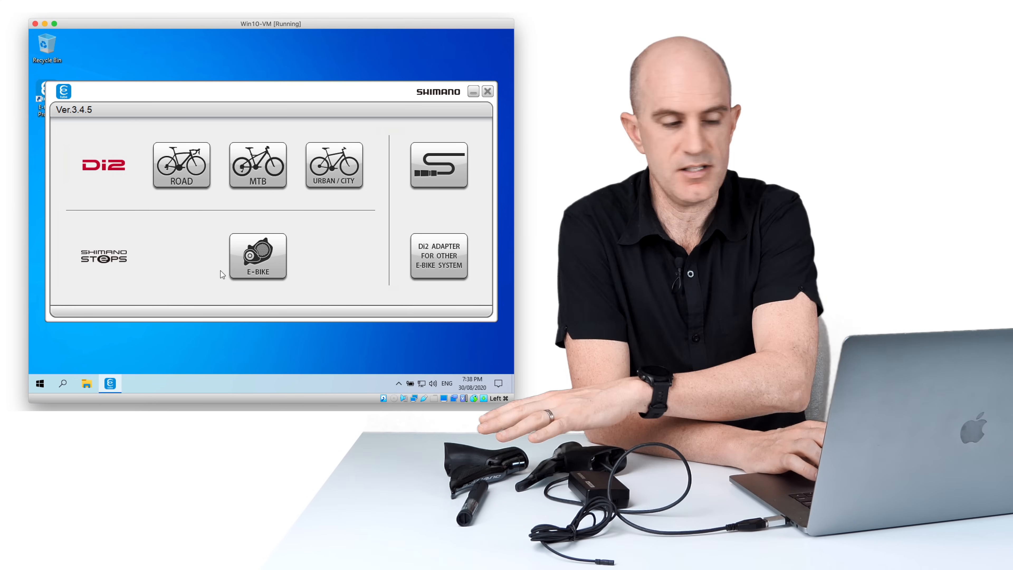
- Relaunch E-Tube Project and start a standalone-unit connection check, dismissing the PC linkage device request
click(487, 90)
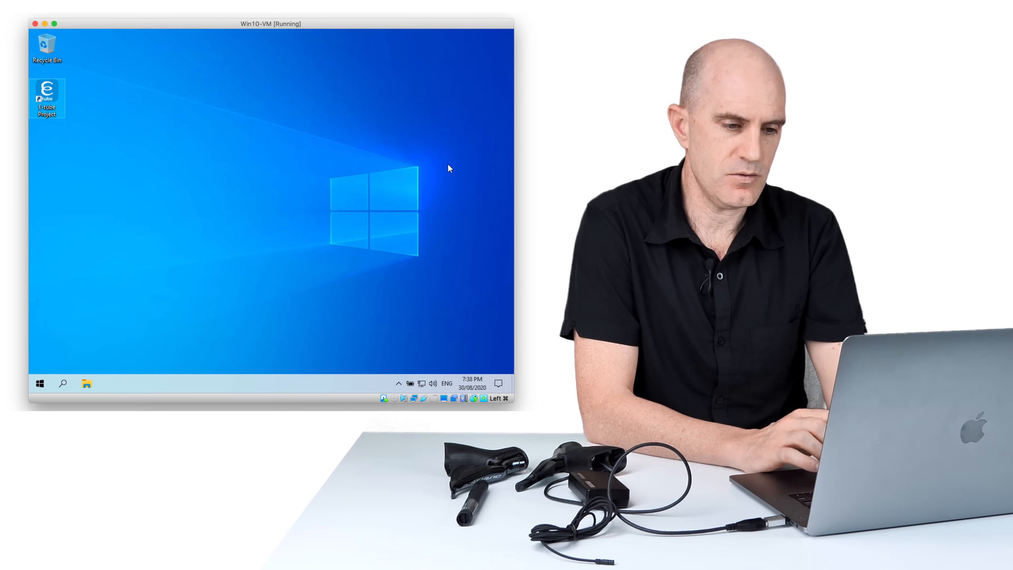
double_click(46, 97)
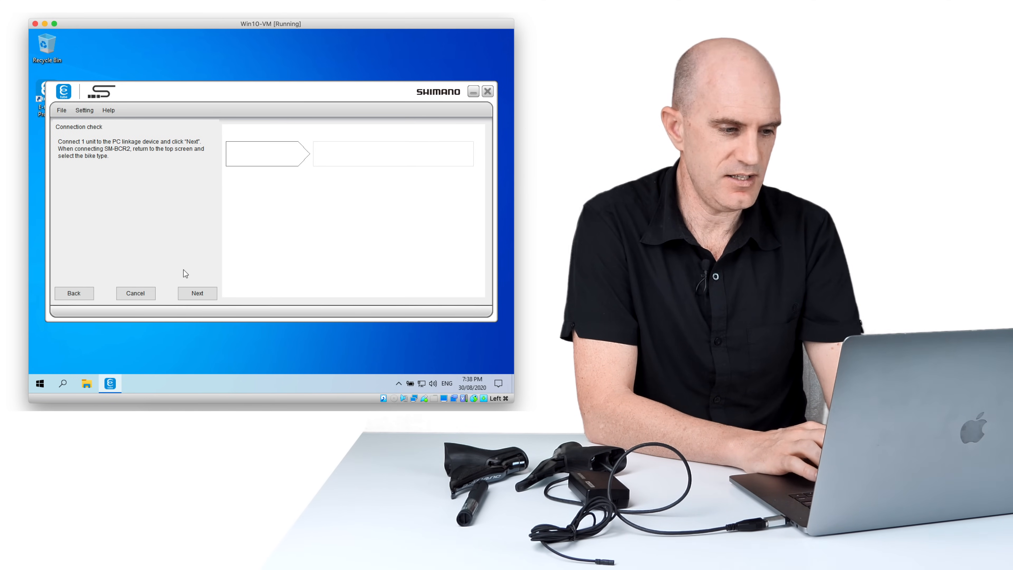
click(197, 292)
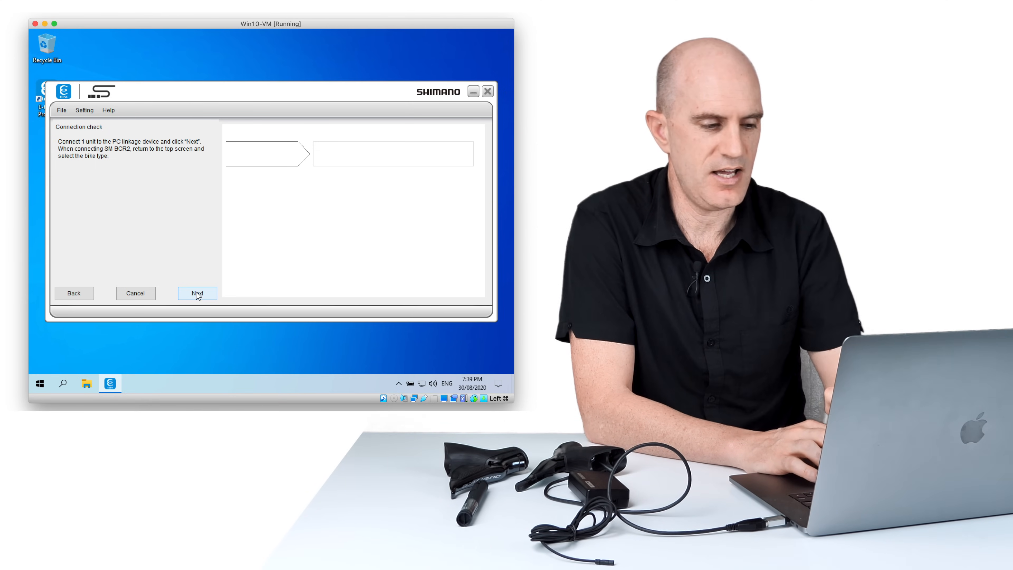
click(197, 293)
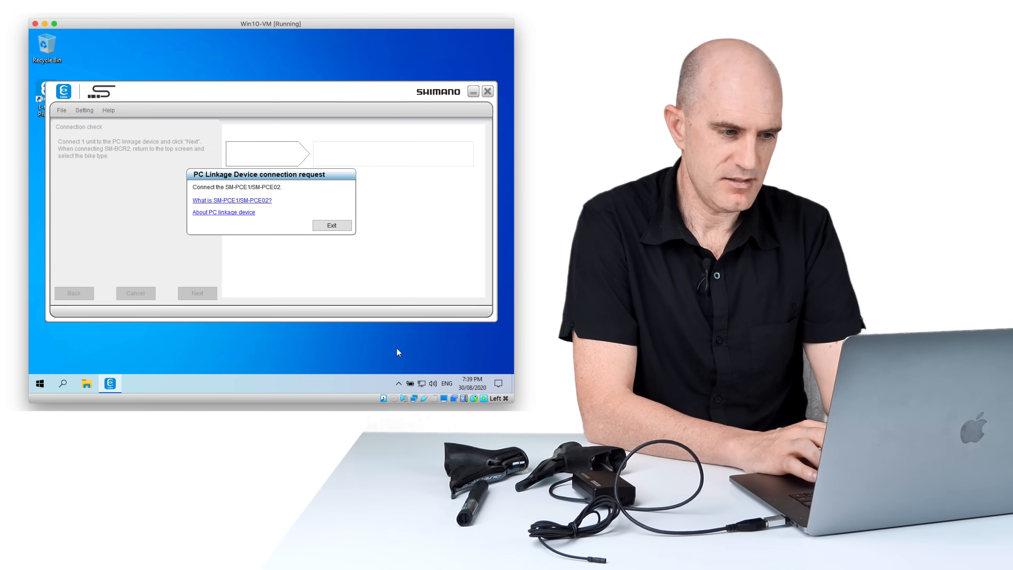
click(424, 398)
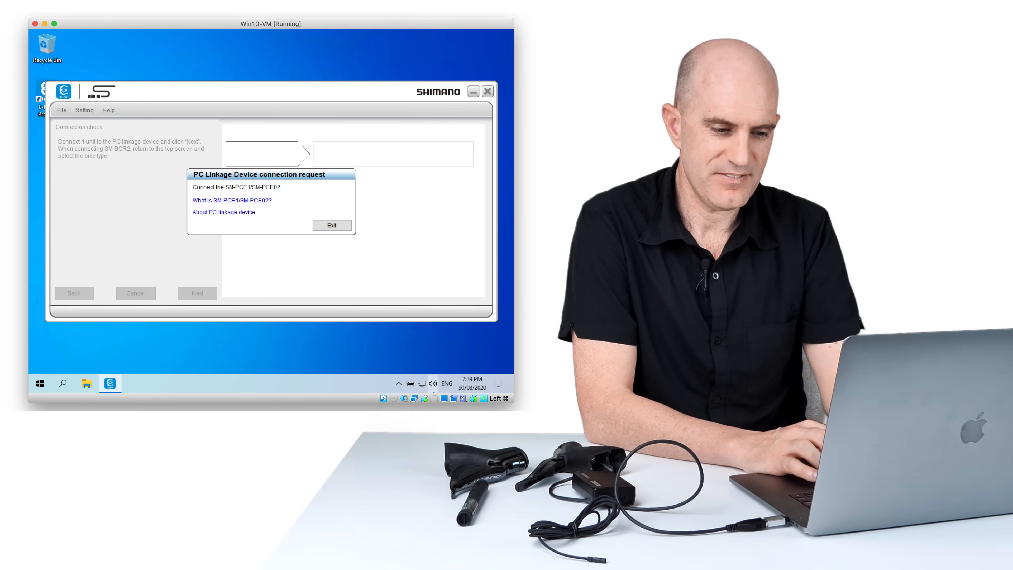
click(413, 398)
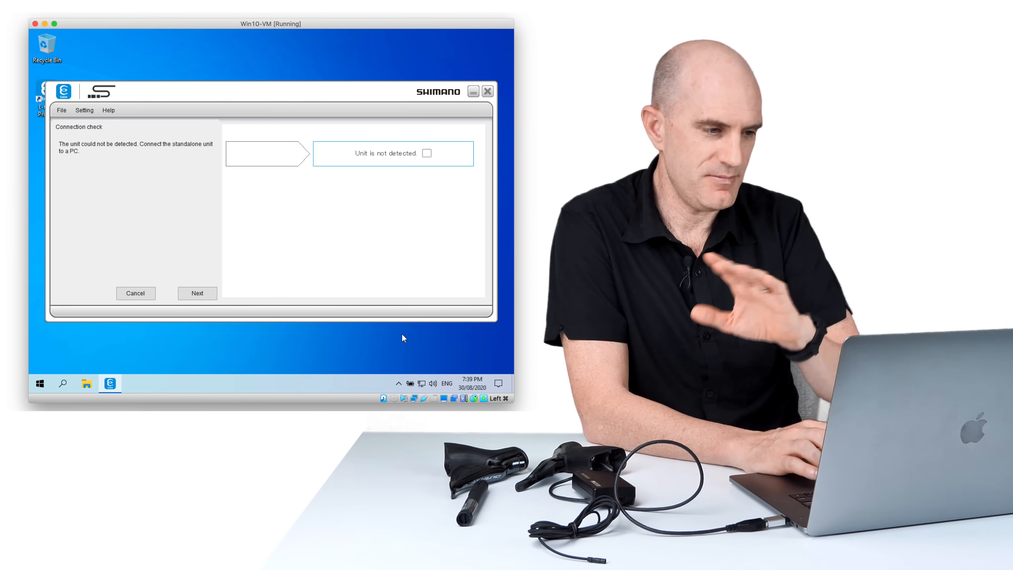
- Return to the start screen and retry the standalone check so the BT-DN110 is recognized as master
click(197, 293)
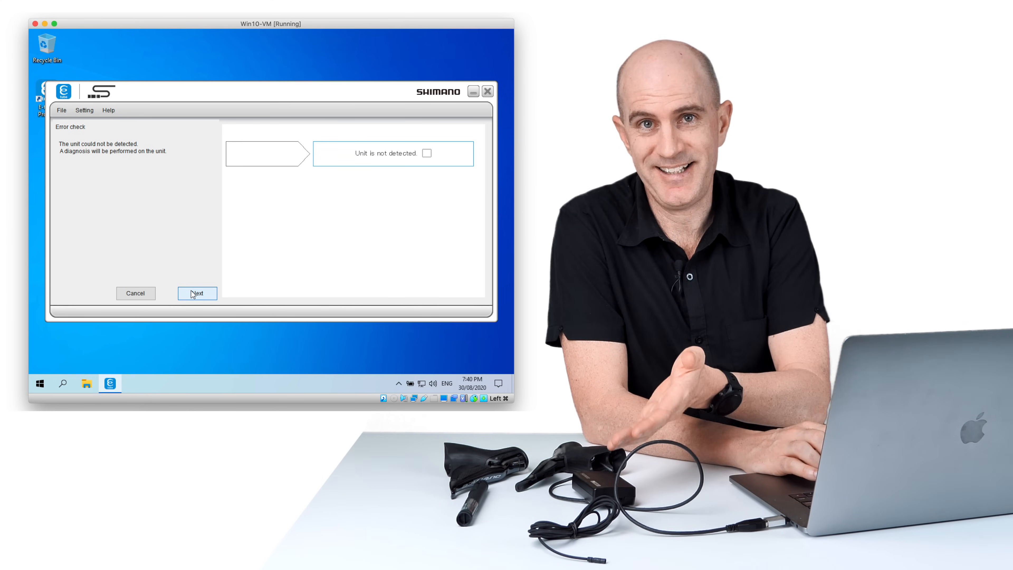
click(197, 293)
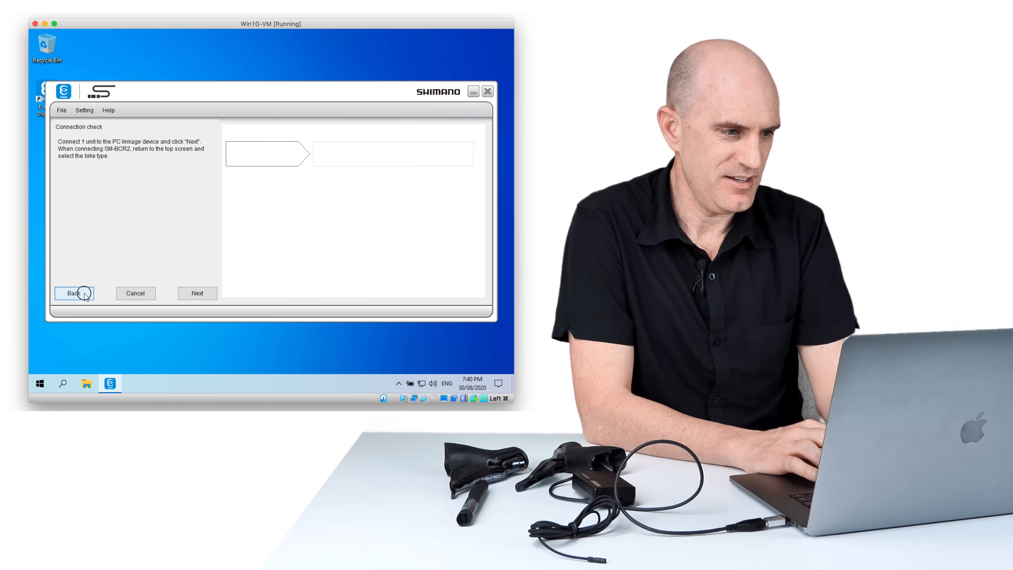
click(73, 292)
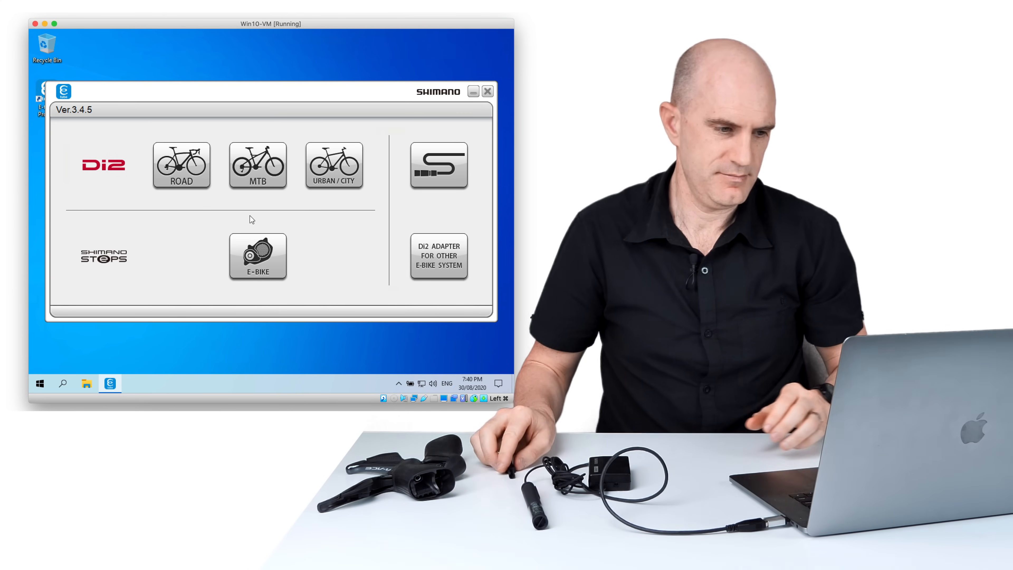
click(181, 165)
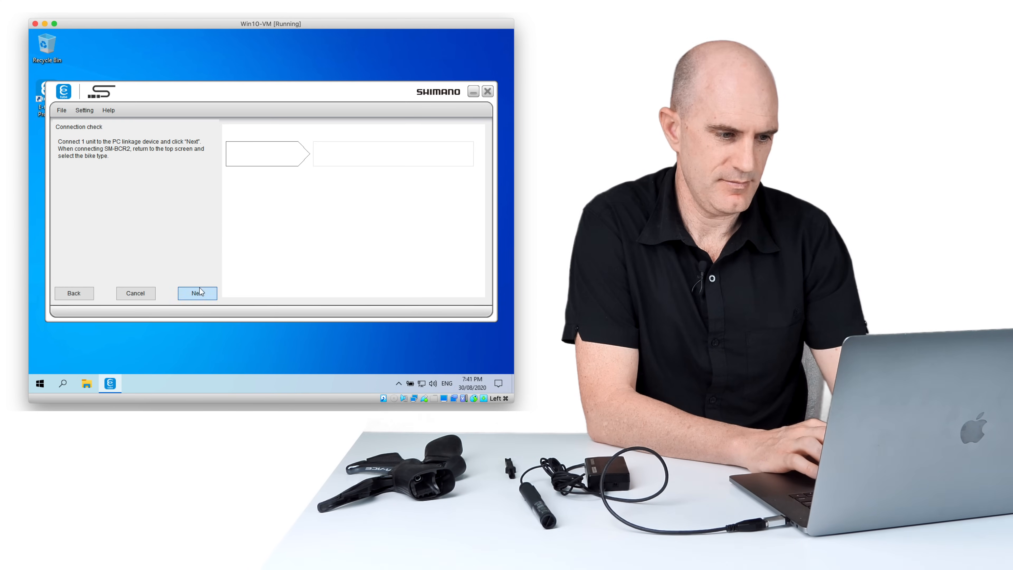
click(197, 293)
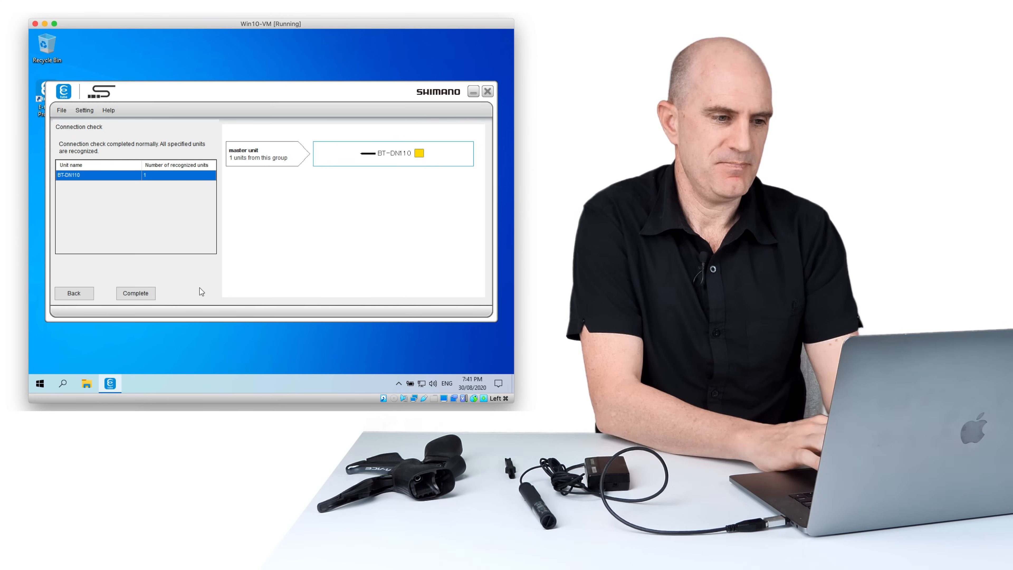
mouse_move(163, 274)
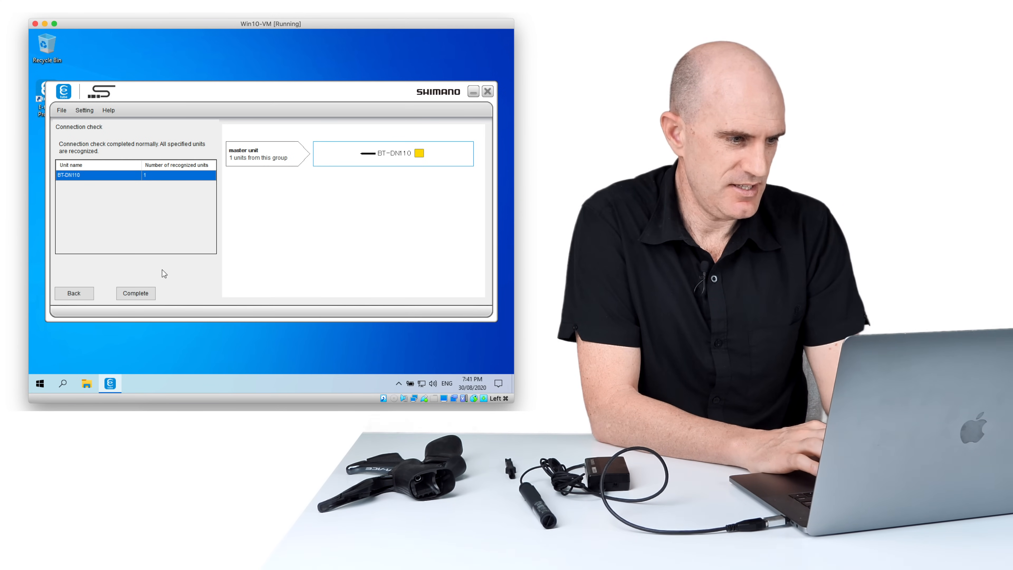
- Complete the connection check and run an error check on the BT-DN110, which reports Normal
click(136, 293)
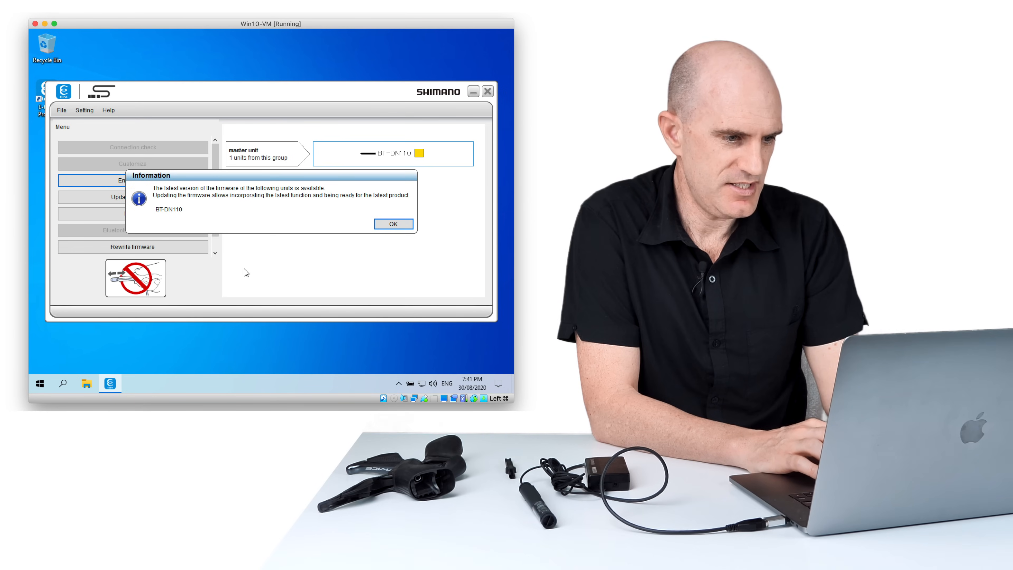
mouse_move(254, 271)
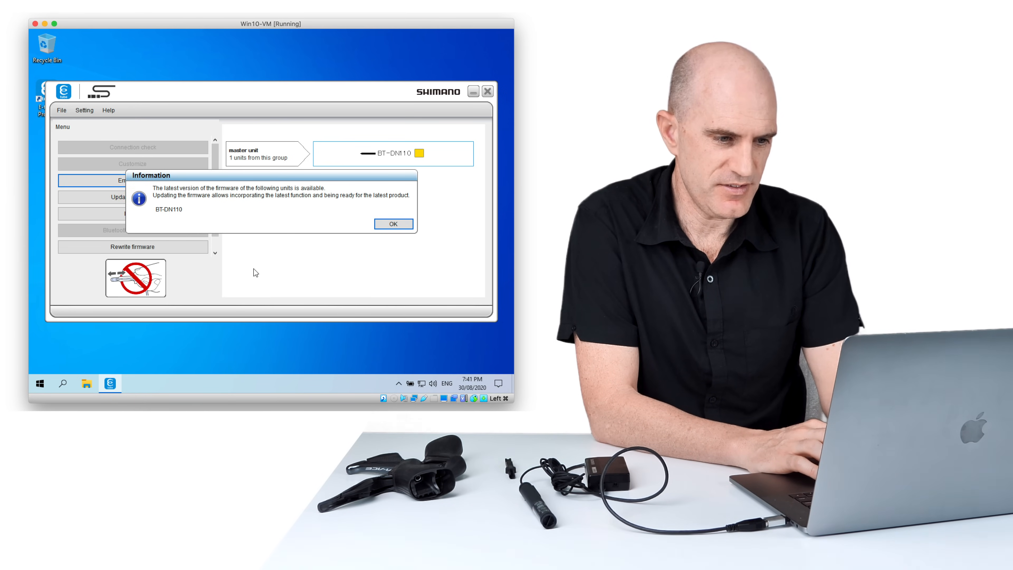
click(393, 224)
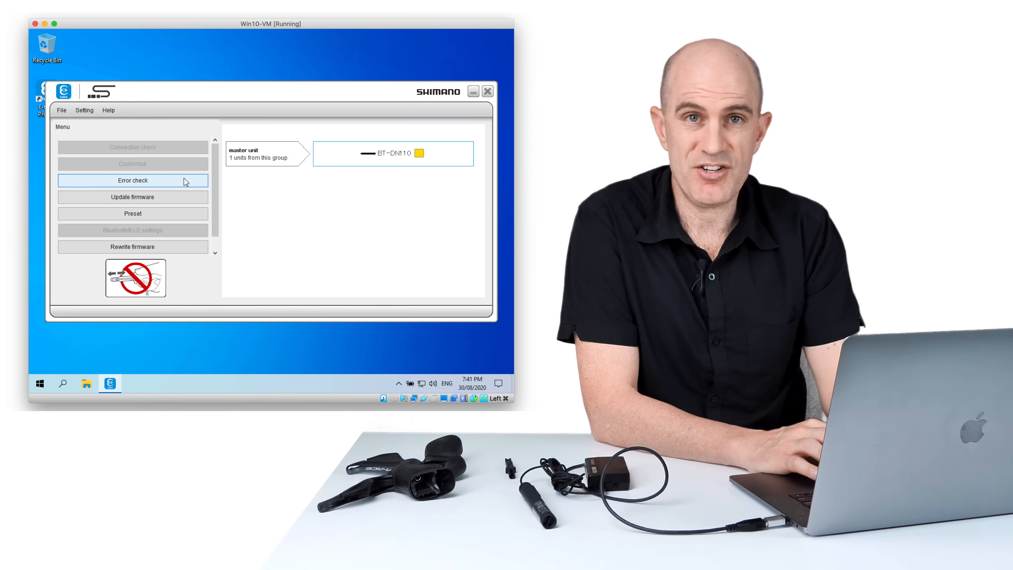
click(133, 180)
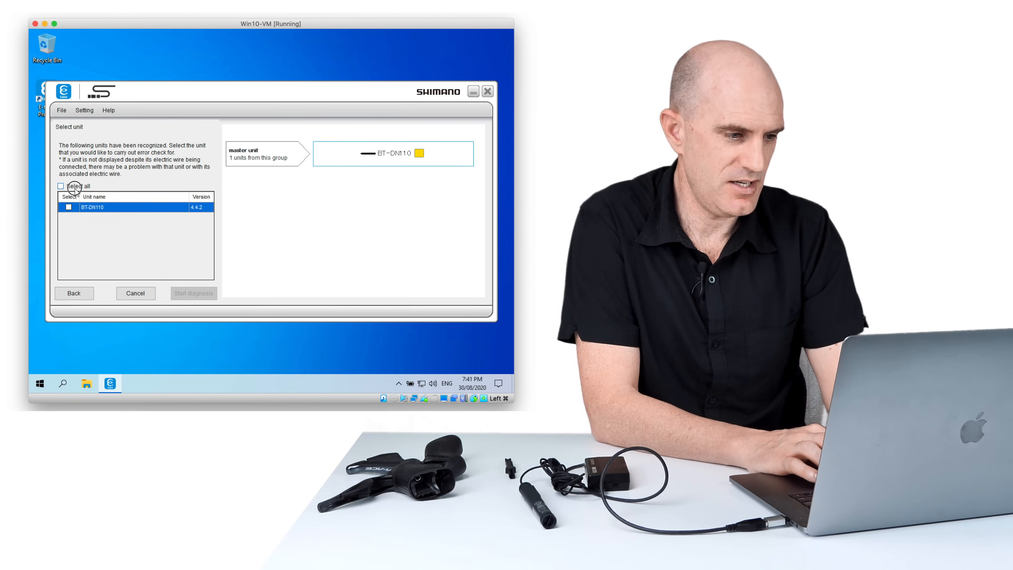
click(193, 293)
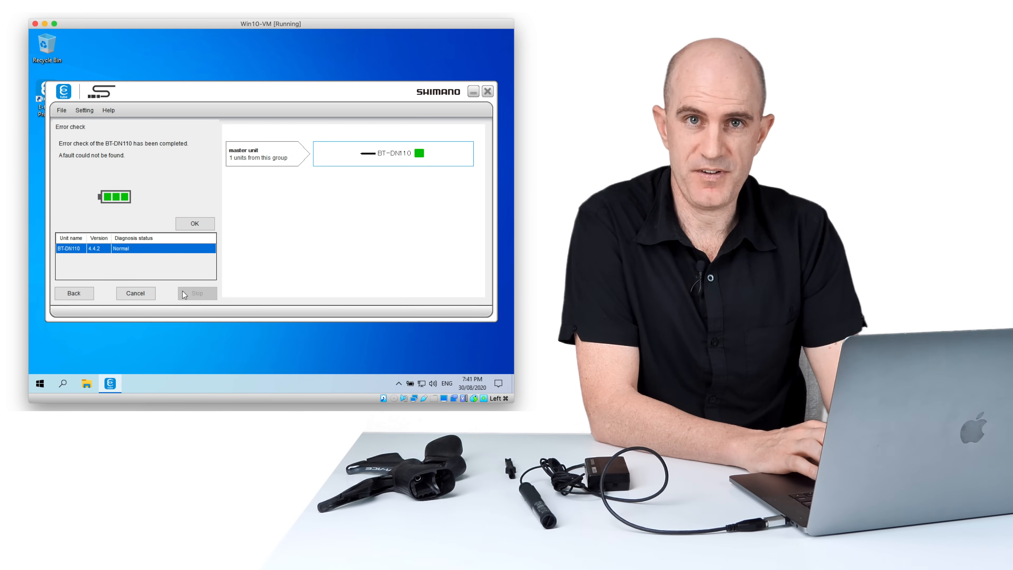
click(195, 223)
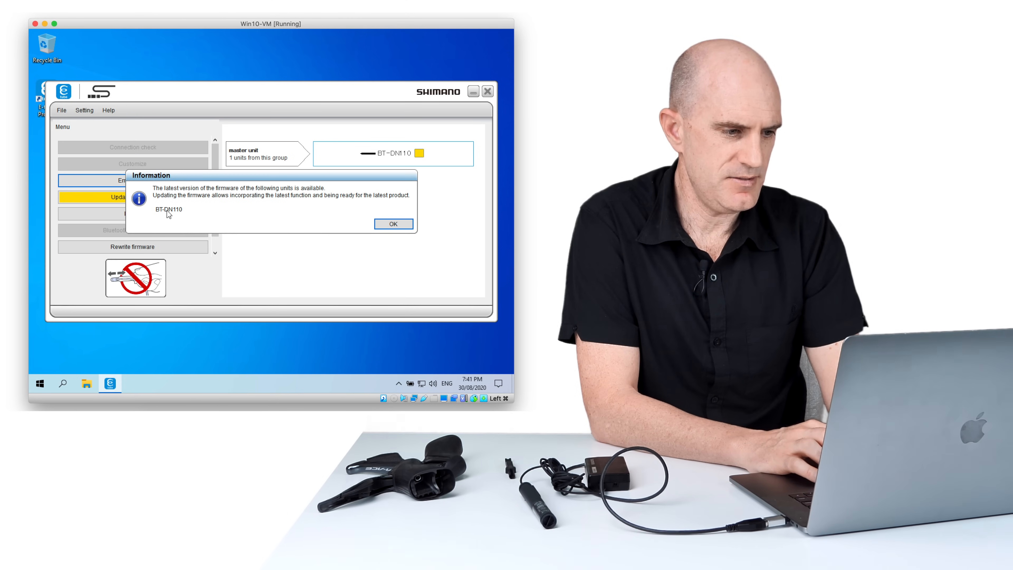
- Bring up the BT-DN110 firmware update from 4.4.2 to 4.4.4 with the battery ticked
click(393, 224)
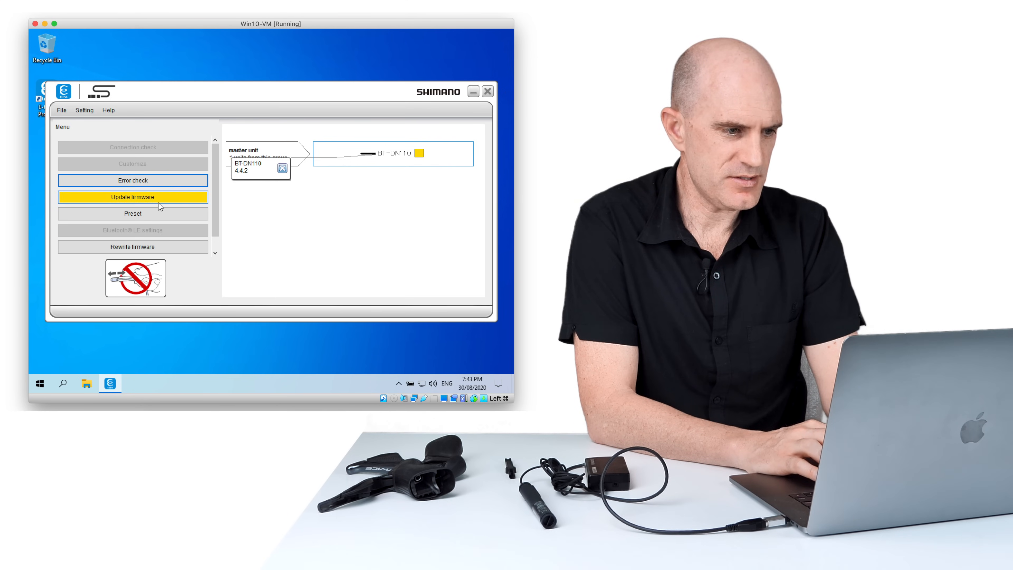
click(132, 196)
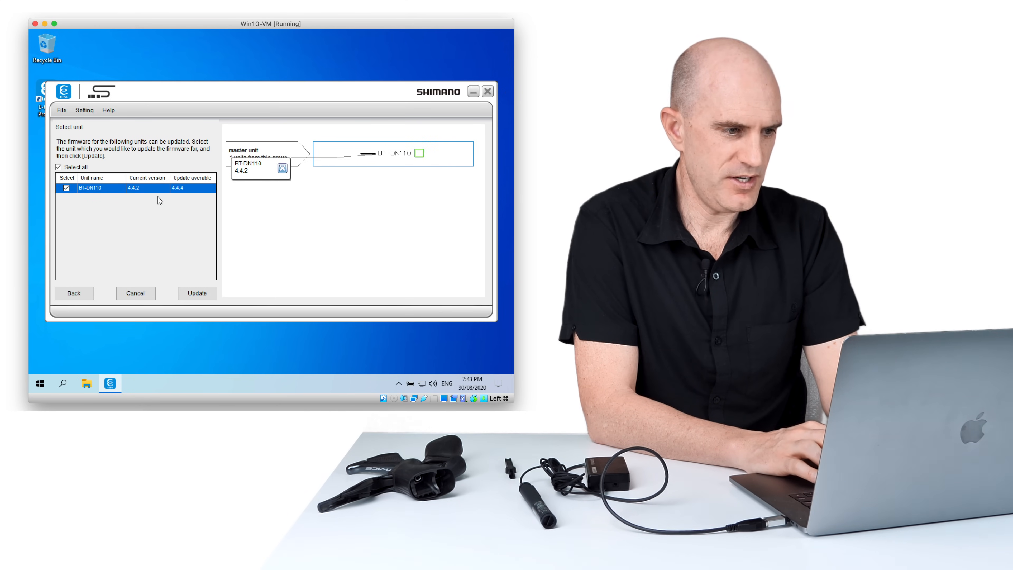
click(197, 292)
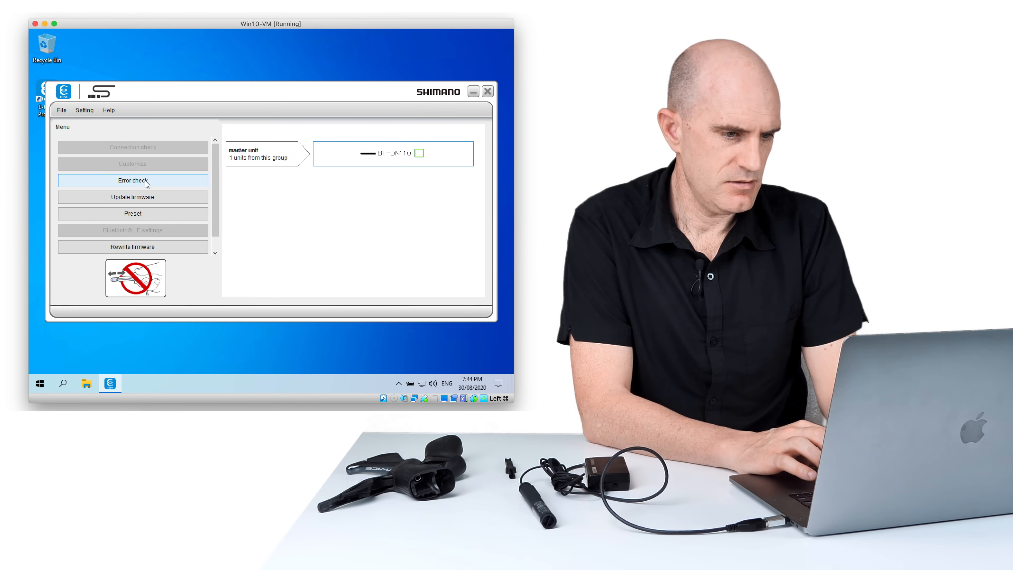
- Start an error check with Select all ticked for the connected battery
click(132, 180)
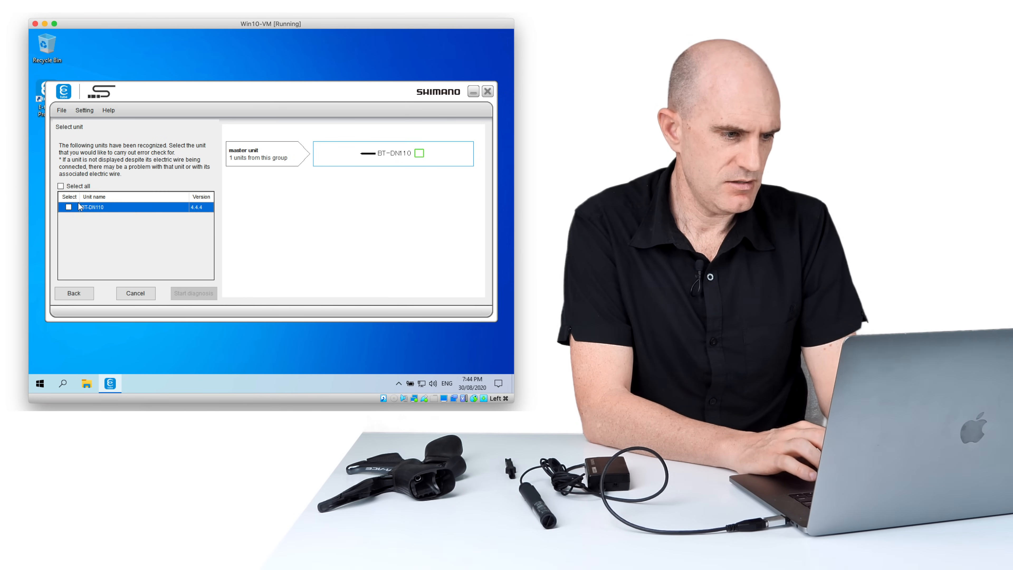
click(61, 186)
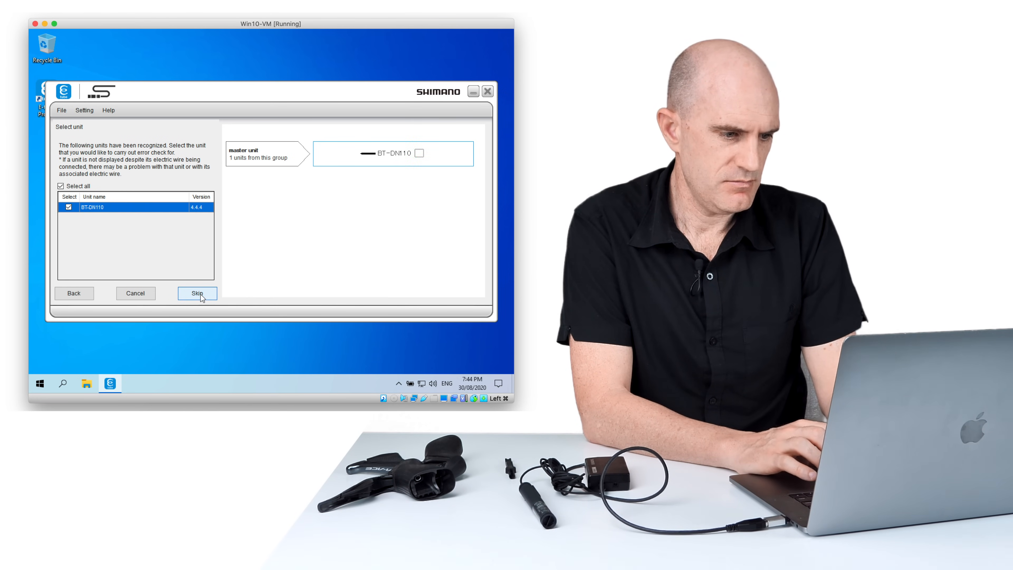
click(197, 293)
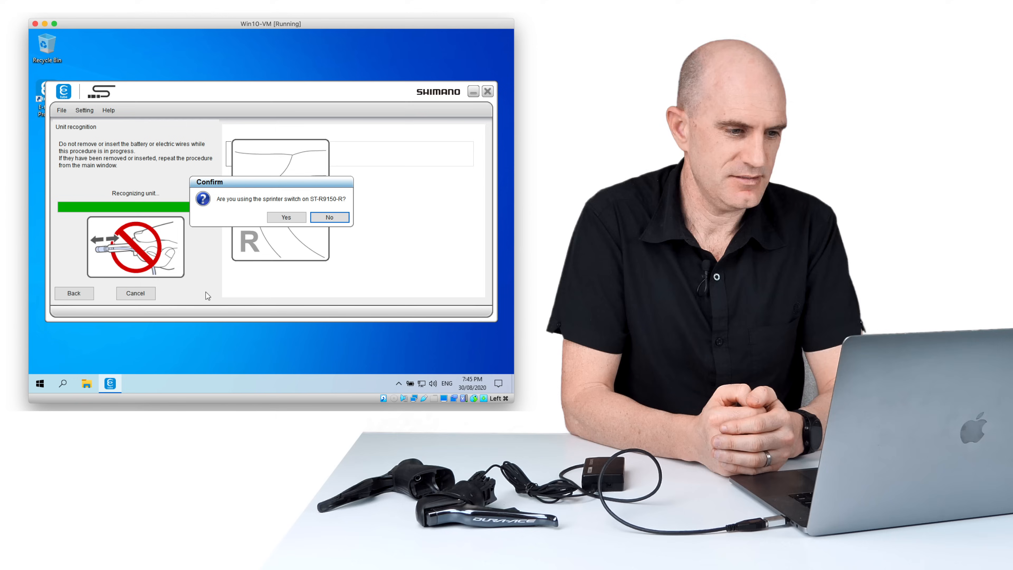
mouse_move(311, 269)
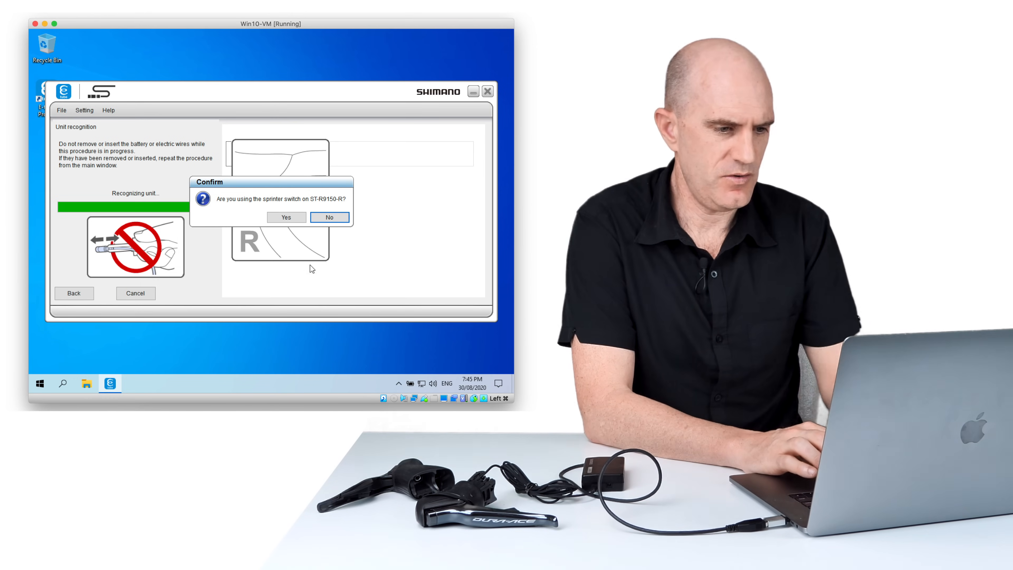
- Answer No to the sprinter switch and complete the ST-R9150-R connection check
click(329, 216)
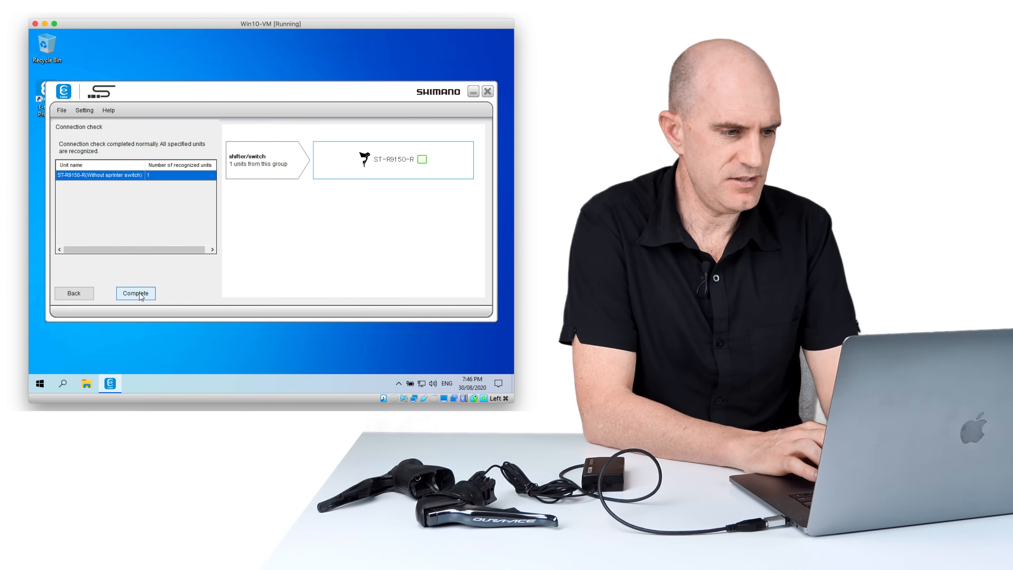
click(136, 293)
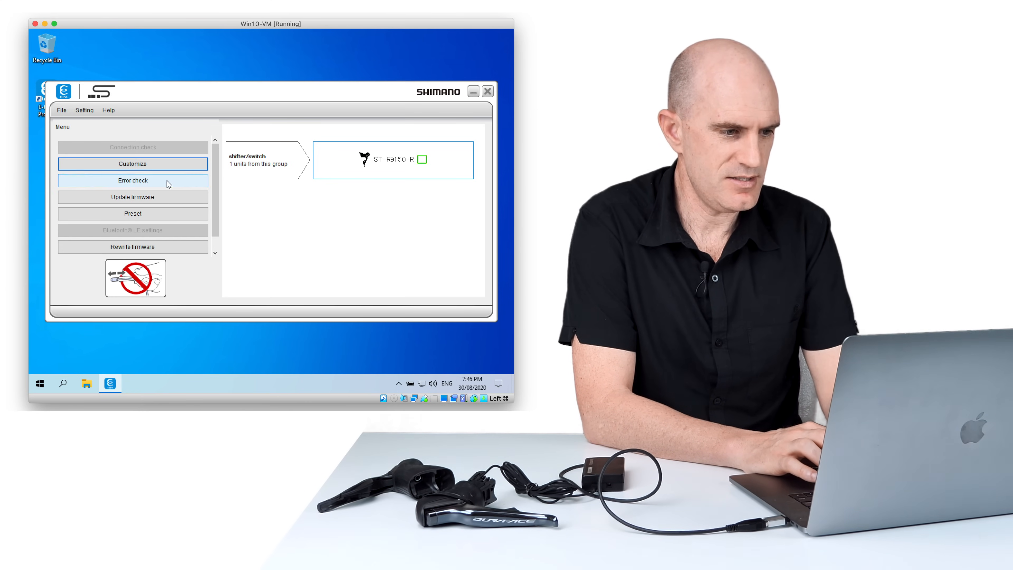
- Run the error check on the ST-R9150-R lever, acknowledge no fault found, and complete it
click(132, 180)
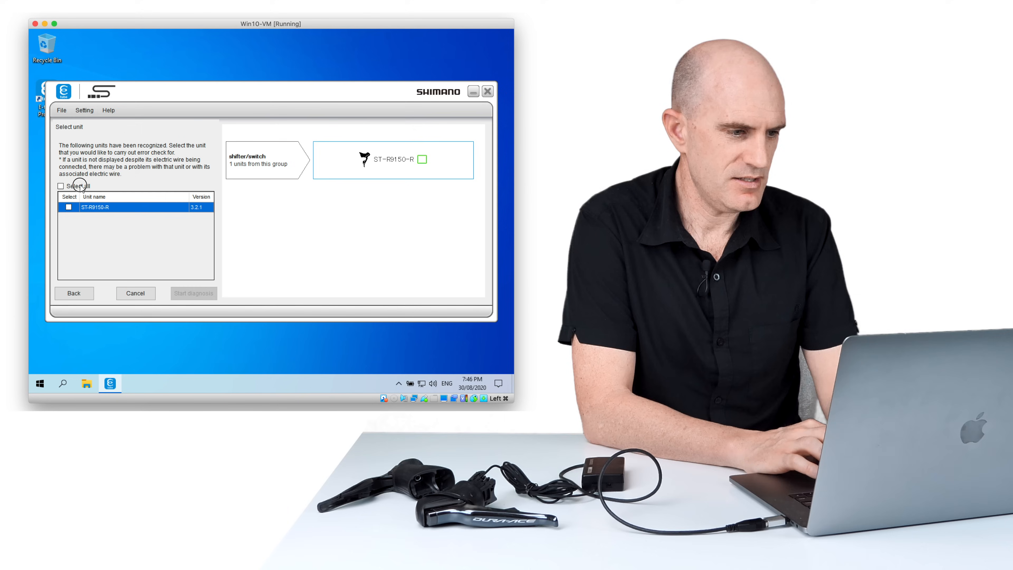
click(193, 292)
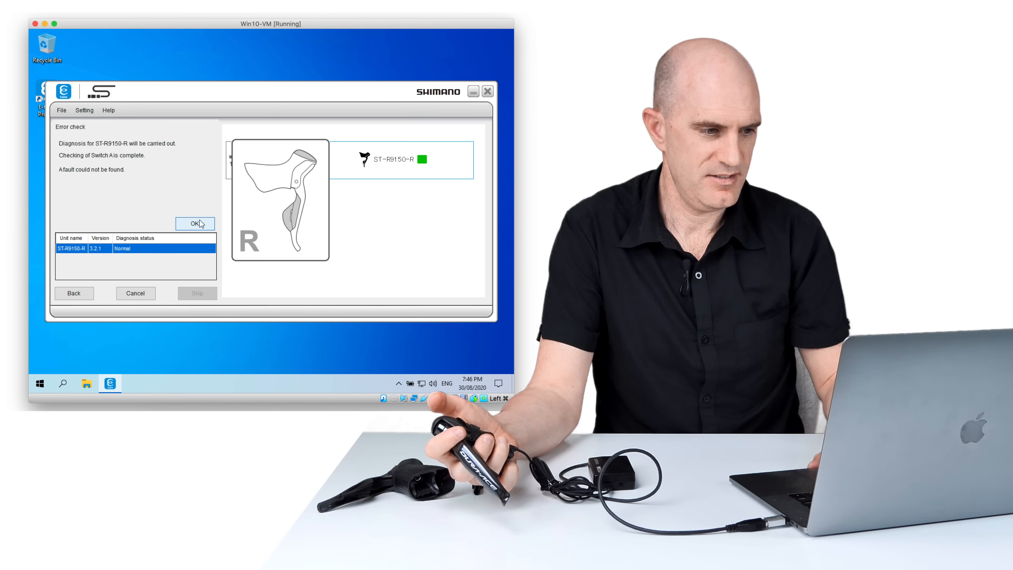
click(195, 223)
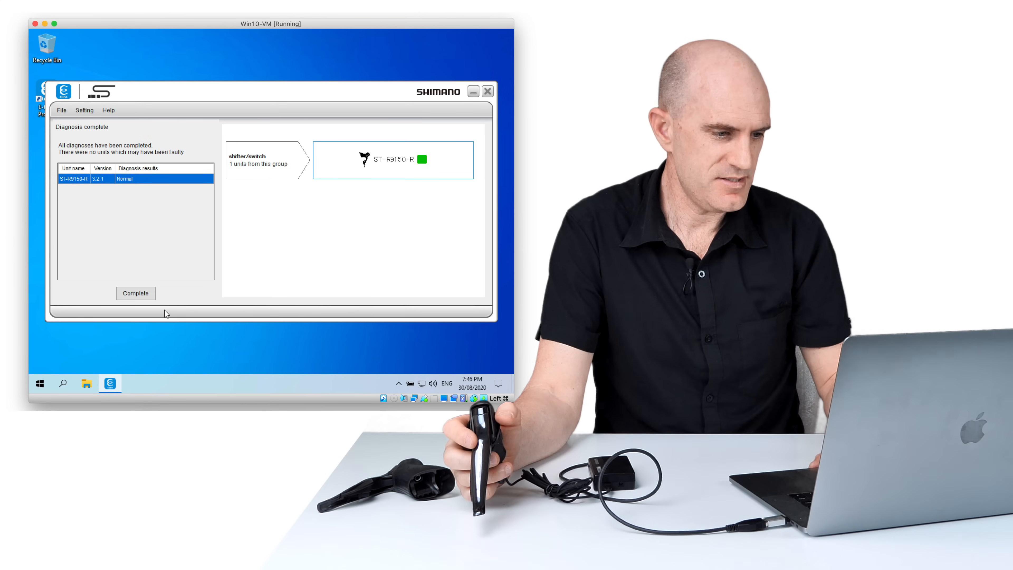
click(136, 293)
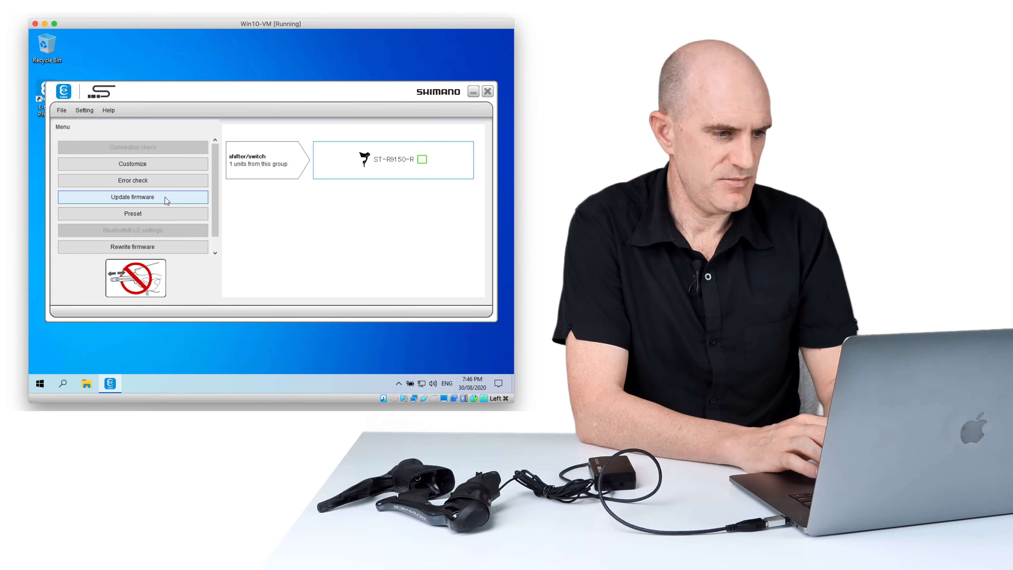
- Confirm the ST-R9150-R firmware is already latest and complete its setup
click(133, 197)
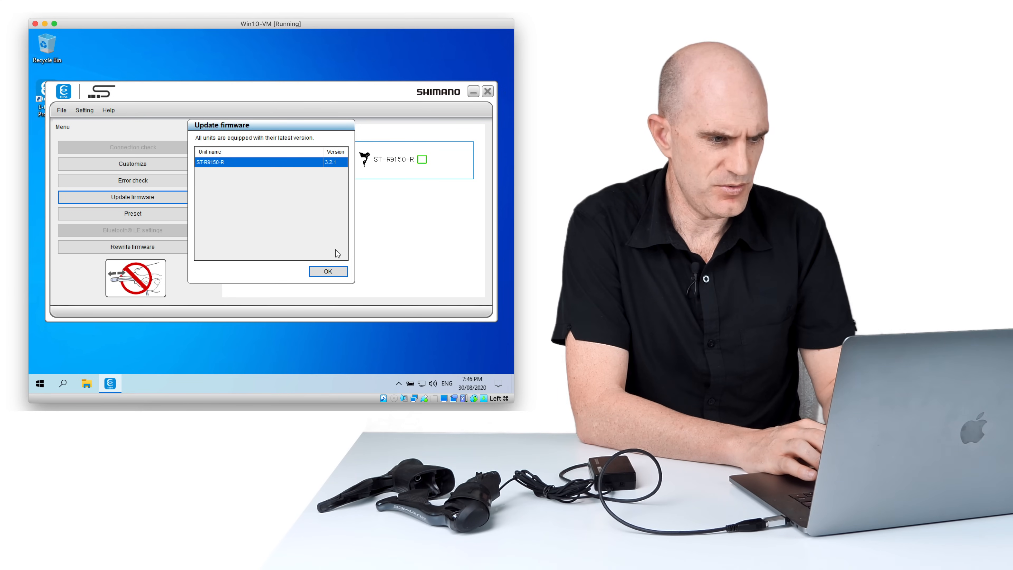
click(328, 271)
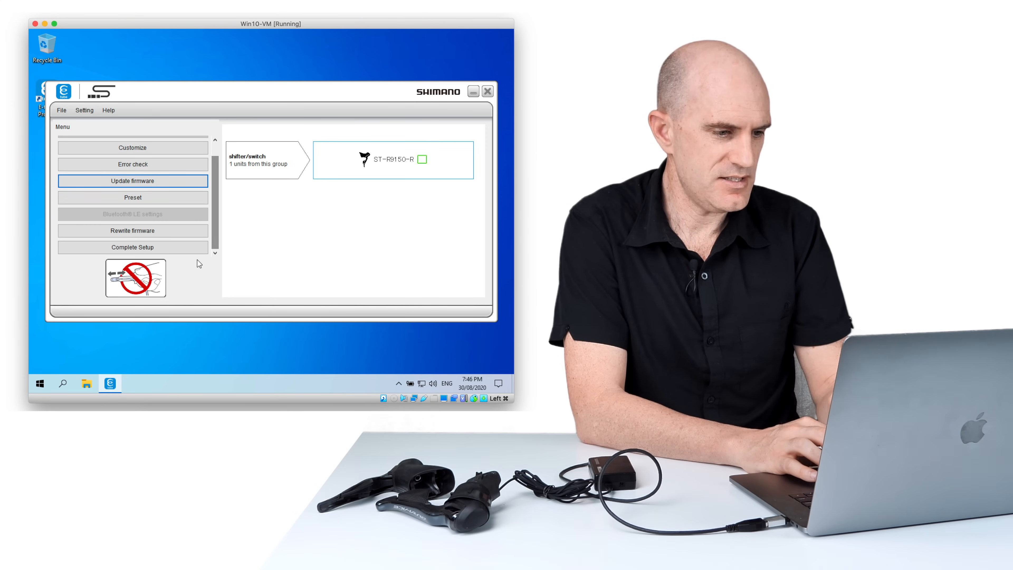
click(133, 181)
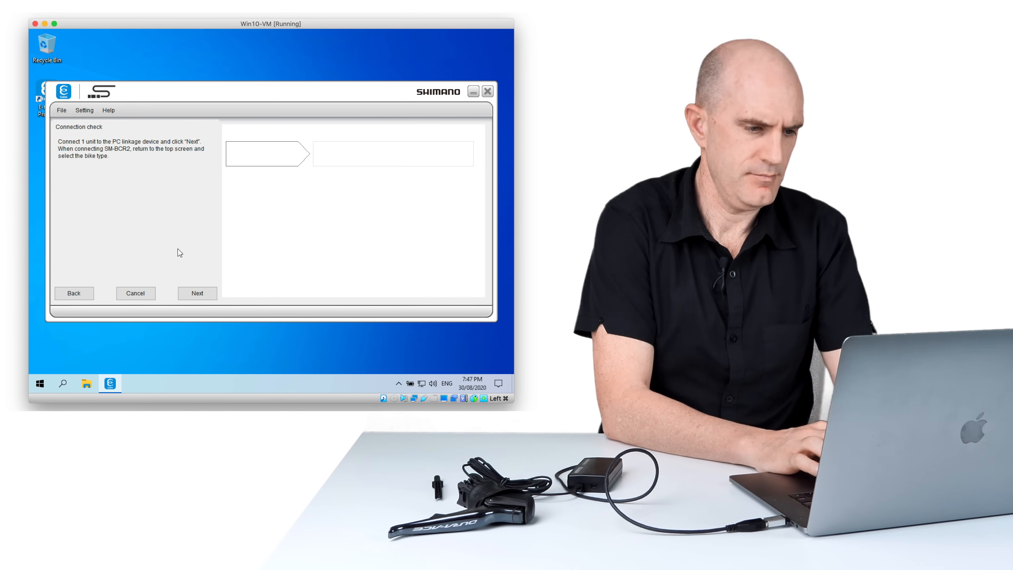
- Start a new connection check to detect the newly attached left lever
click(197, 293)
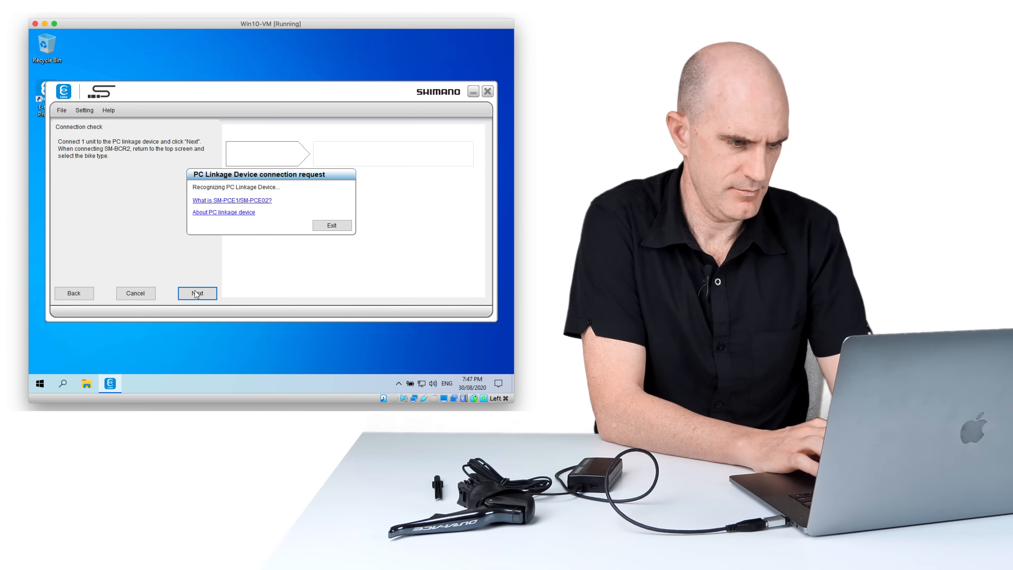
- Register the ST-R9150-L left lever with no sprinter switch fitted and start its error check
click(197, 293)
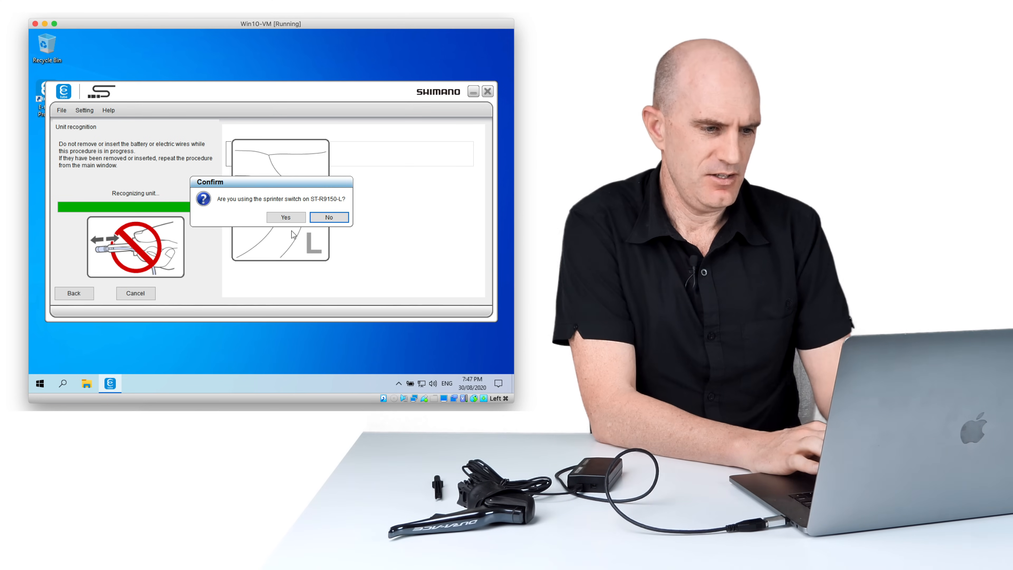
click(329, 217)
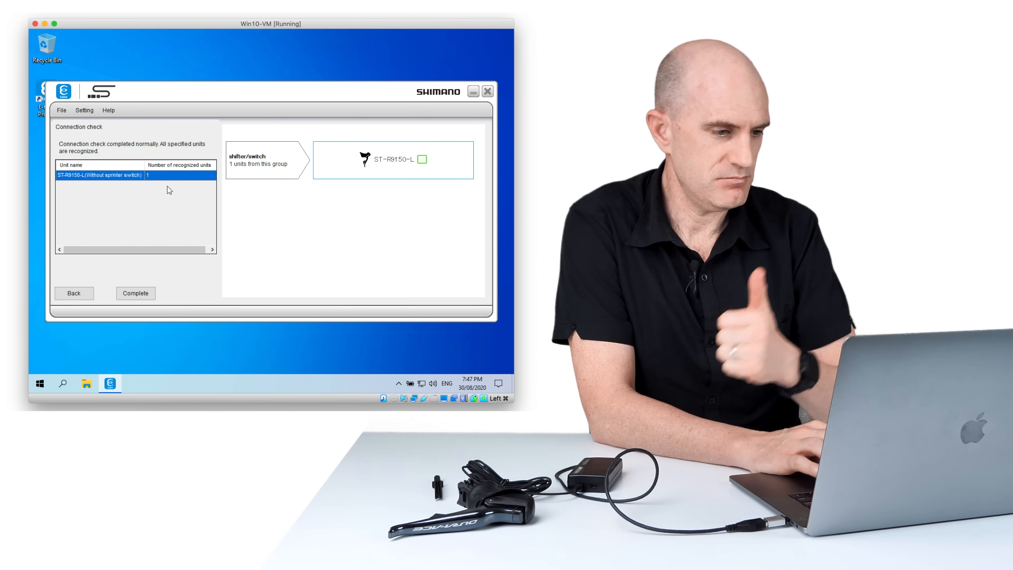
click(136, 292)
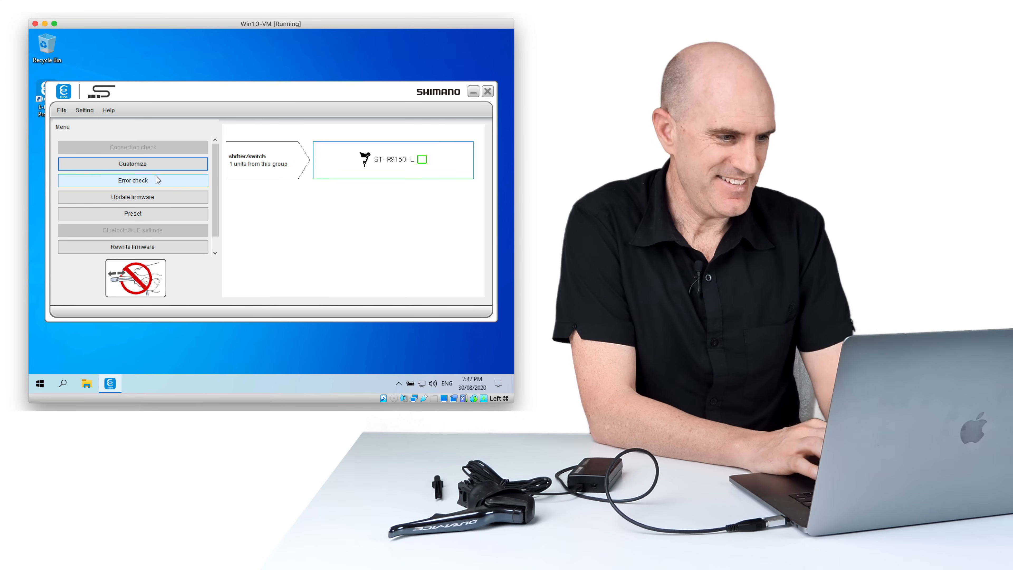
click(133, 180)
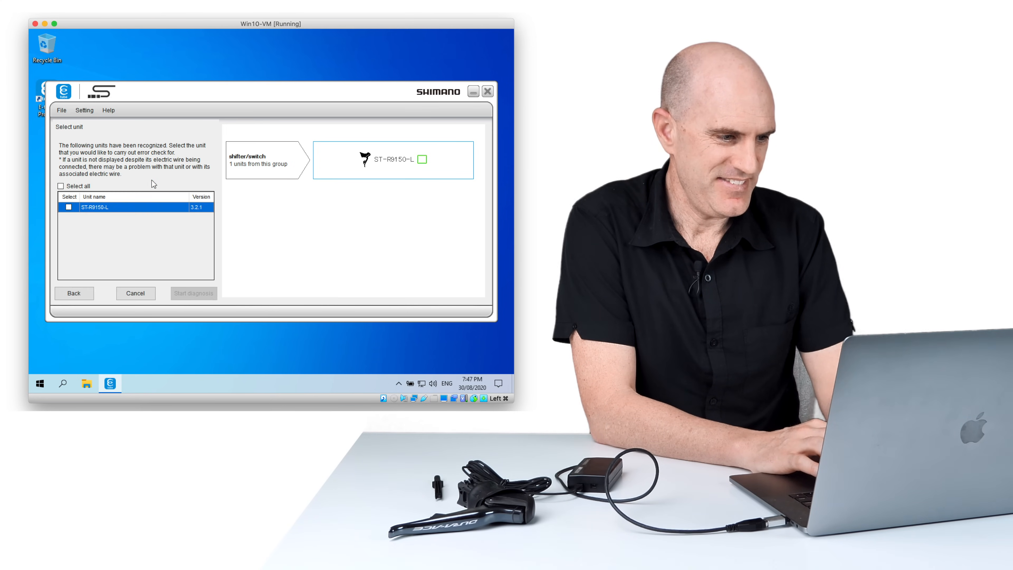
- Diagnose all recognized units of the left lever, acknowledging the Normal no-fault result
click(60, 186)
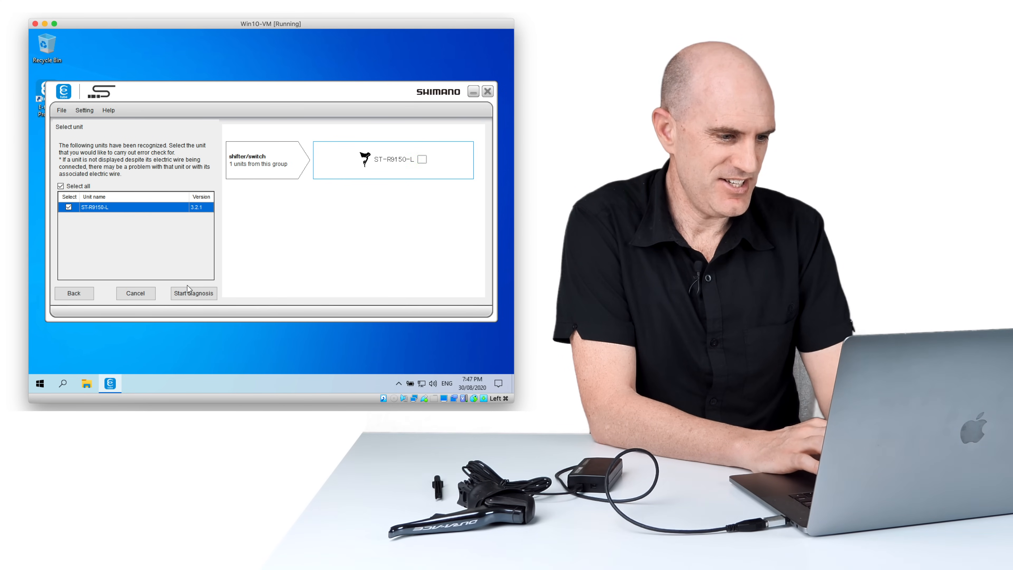
click(193, 292)
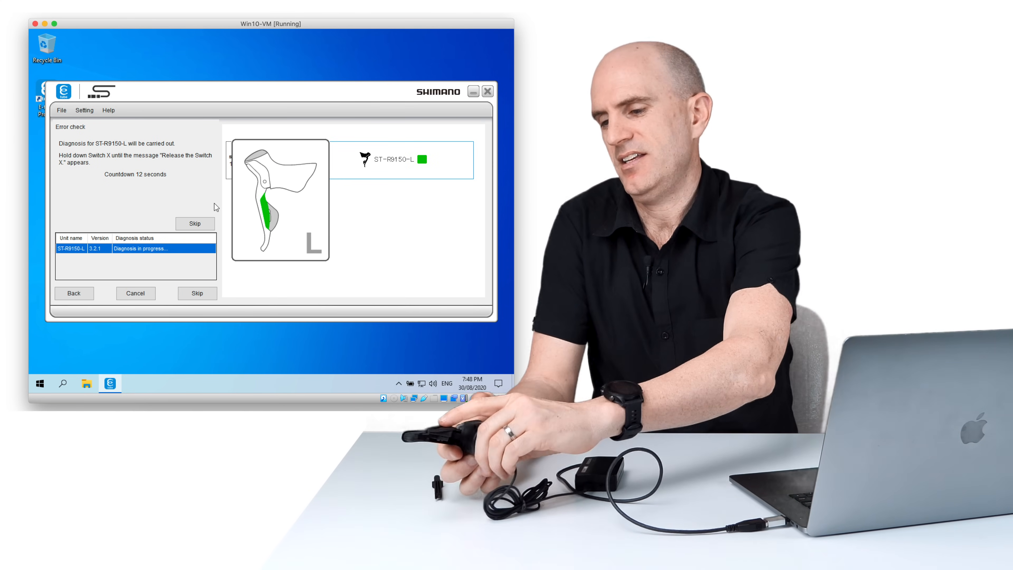
click(195, 223)
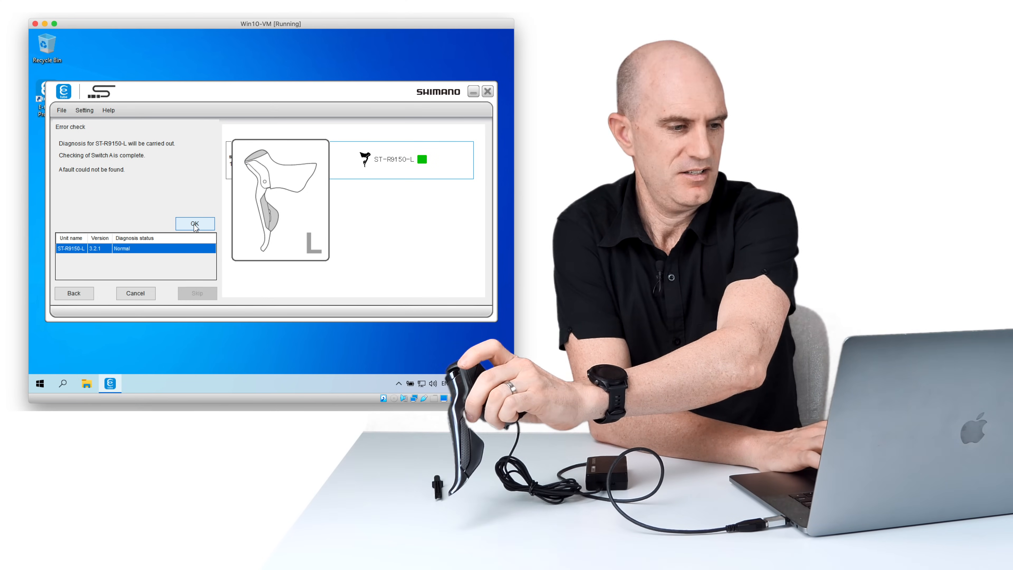
click(196, 223)
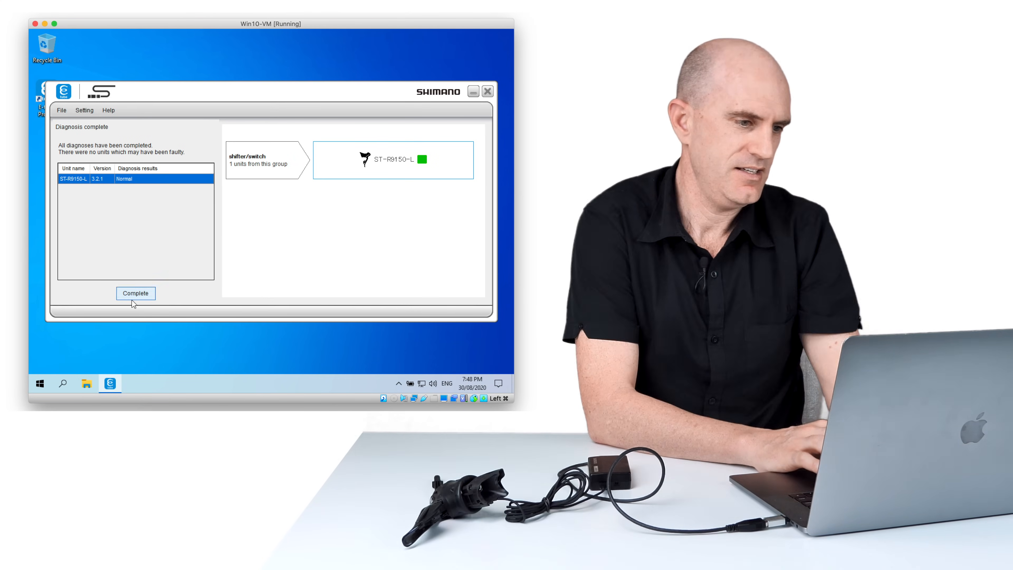
click(135, 294)
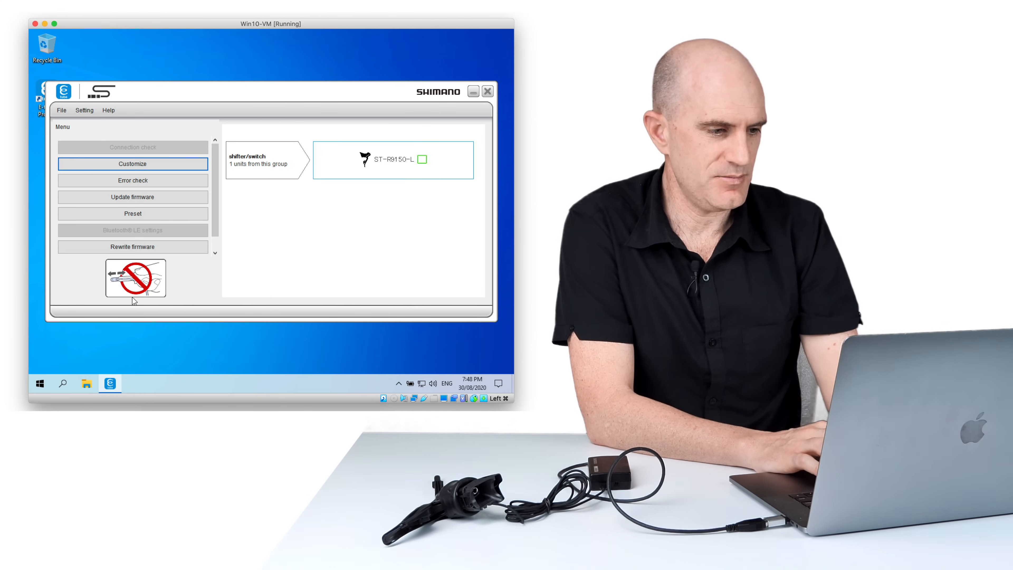
- Verify the ST-R9150-L firmware is already up to date and complete its setup
click(132, 196)
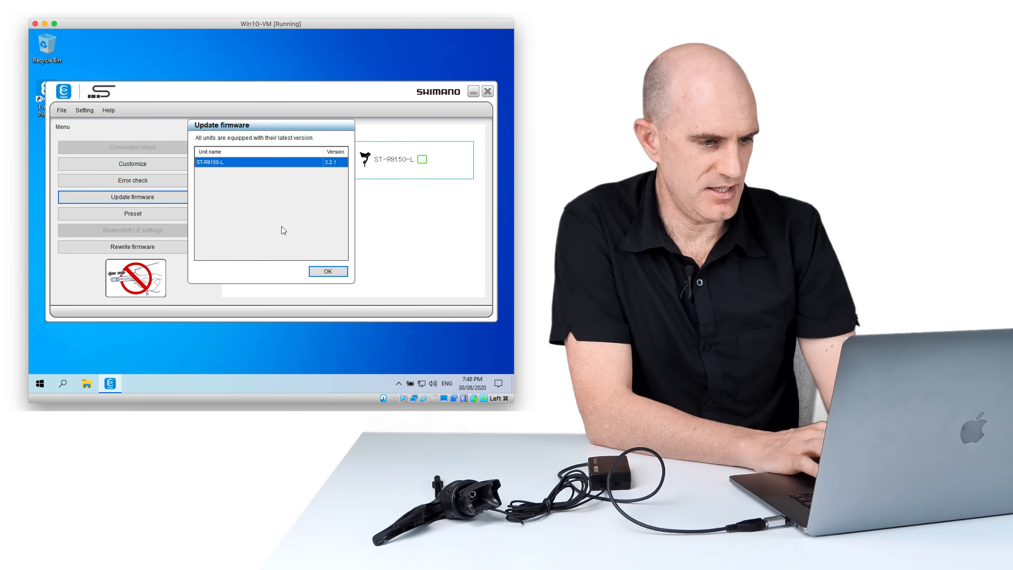
click(327, 270)
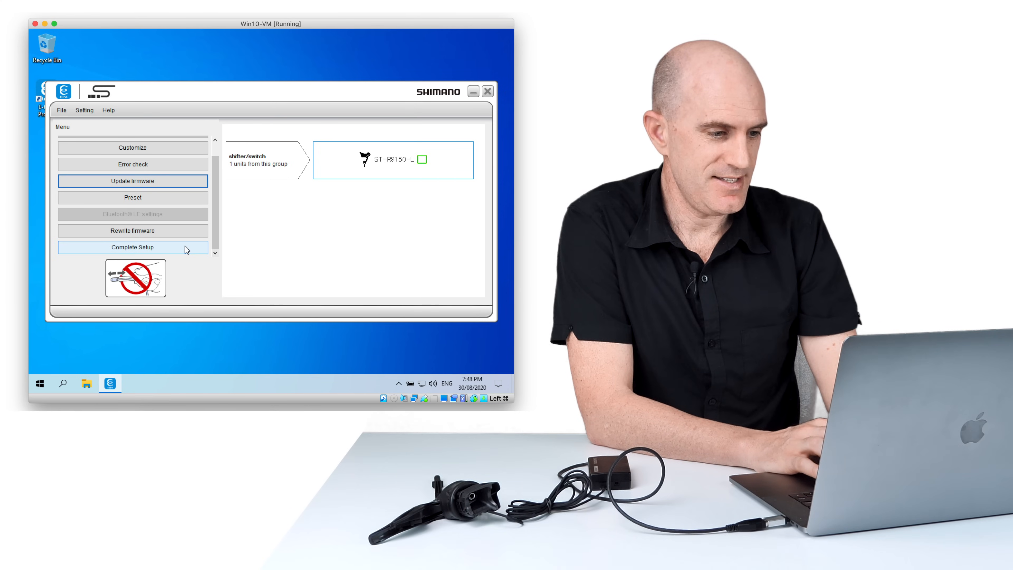
click(133, 247)
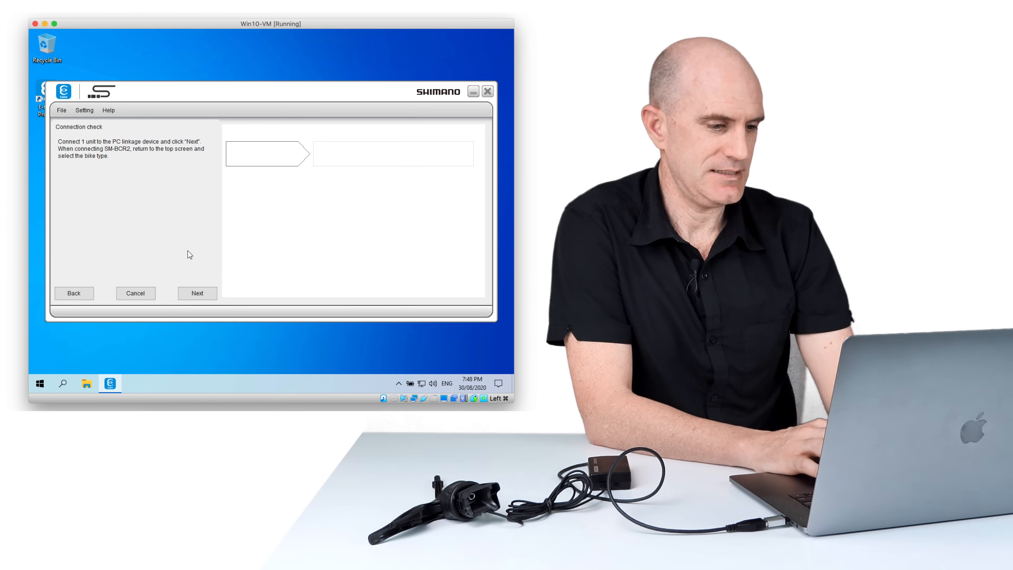